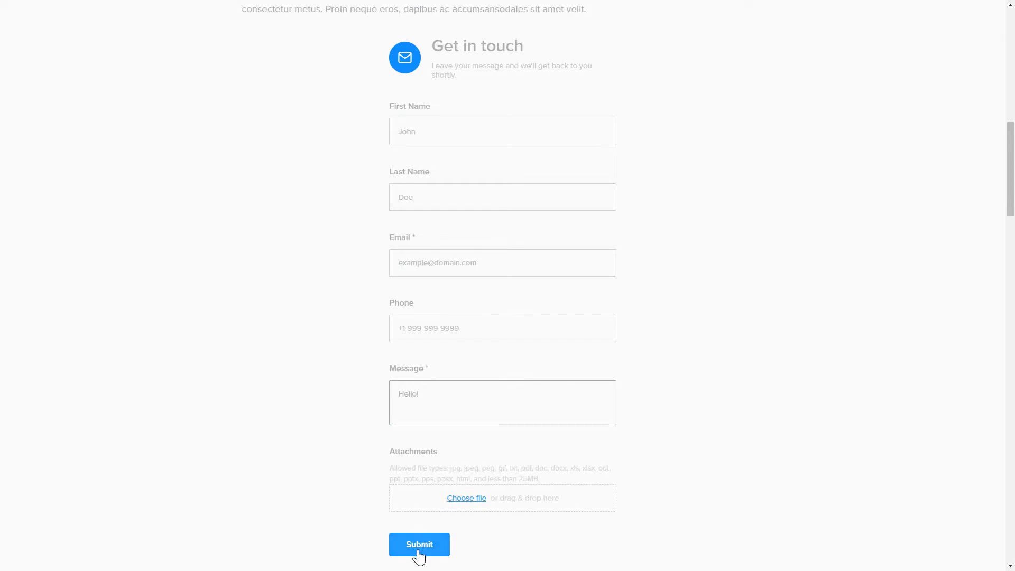
Bring up Elfsight's widget catalogue, including the forms category.
{"action": "left_click", "coordinate": [419, 544]}
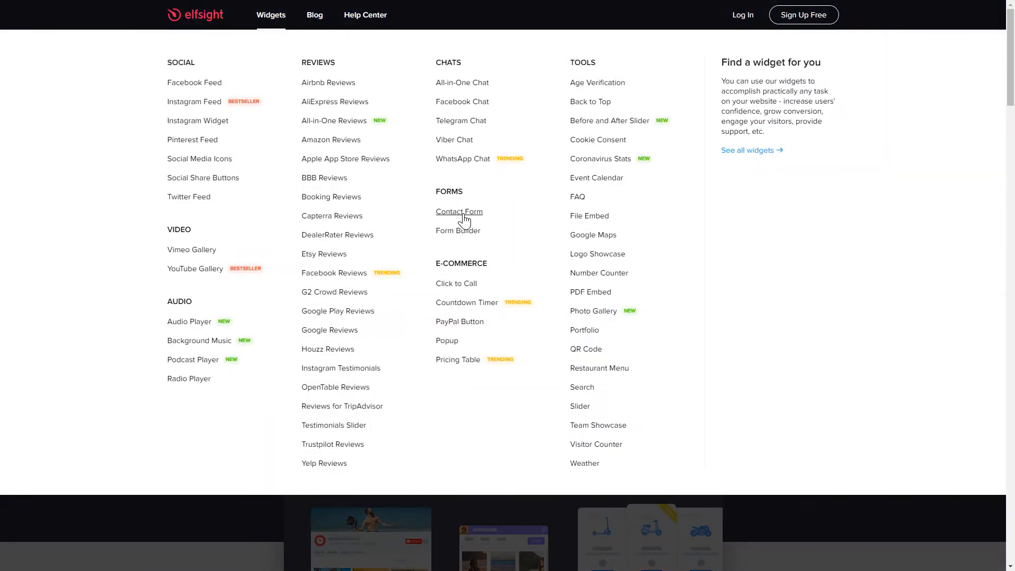
Start a Contact Form widget, preview the Floating Form template, then settle on Simple Form.
{"action": "left_click", "coordinate": [459, 212]}
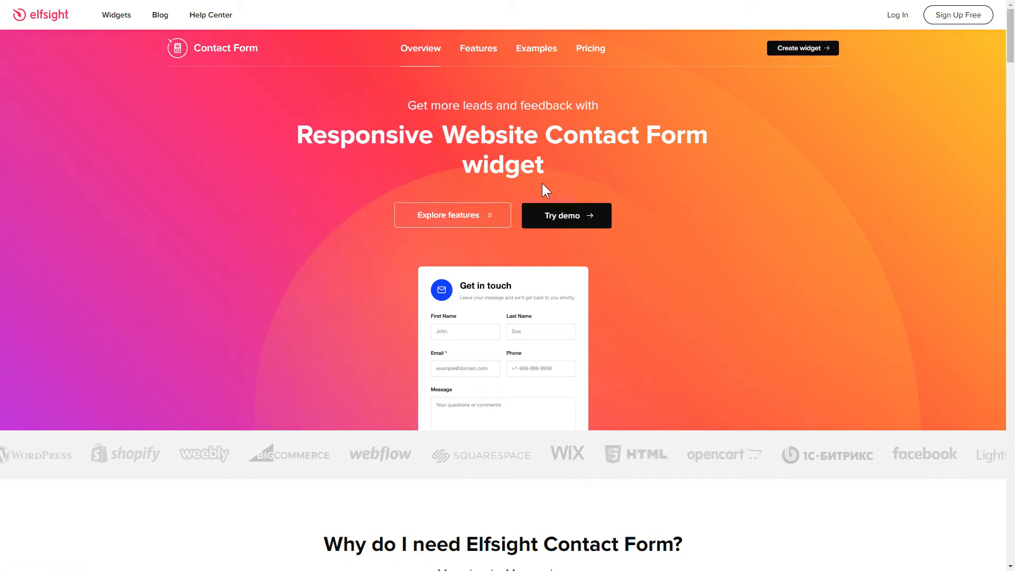
{"action": "left_click", "coordinate": [802, 48]}
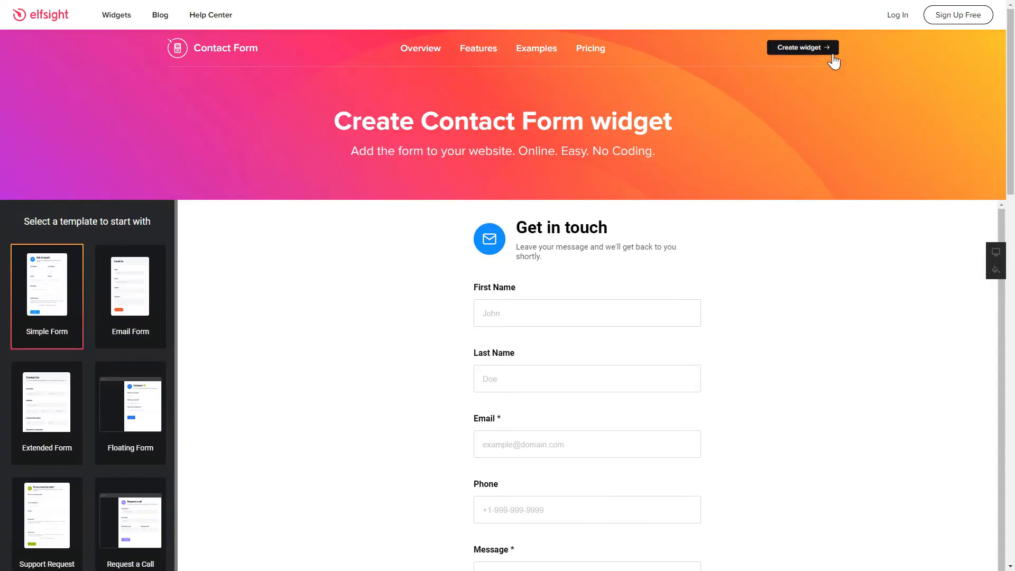
{"action": "scroll", "scroll_direction": "down", "scroll_amount": 3}
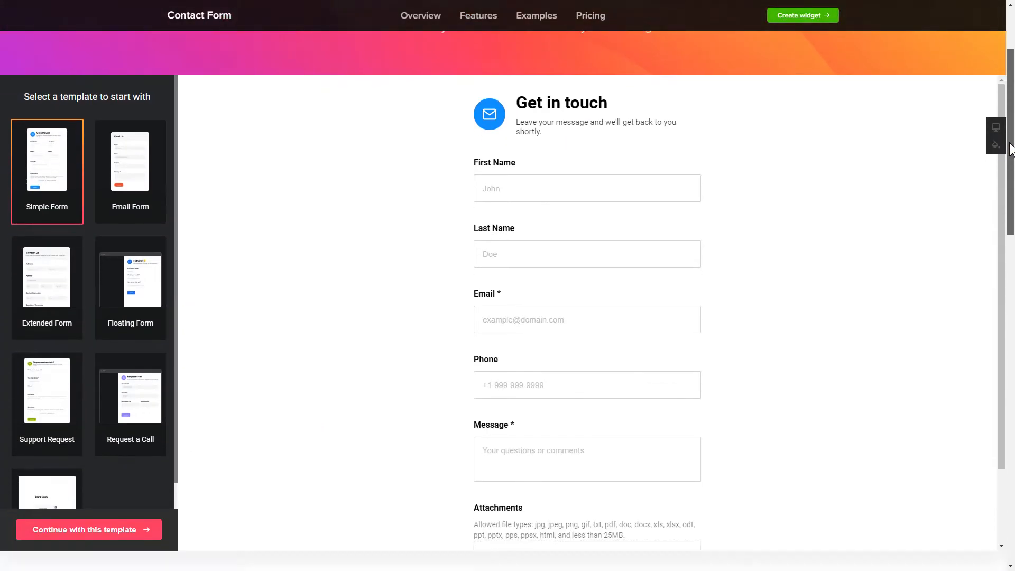
{"action": "scroll", "scroll_direction": "down", "scroll_amount": 3}
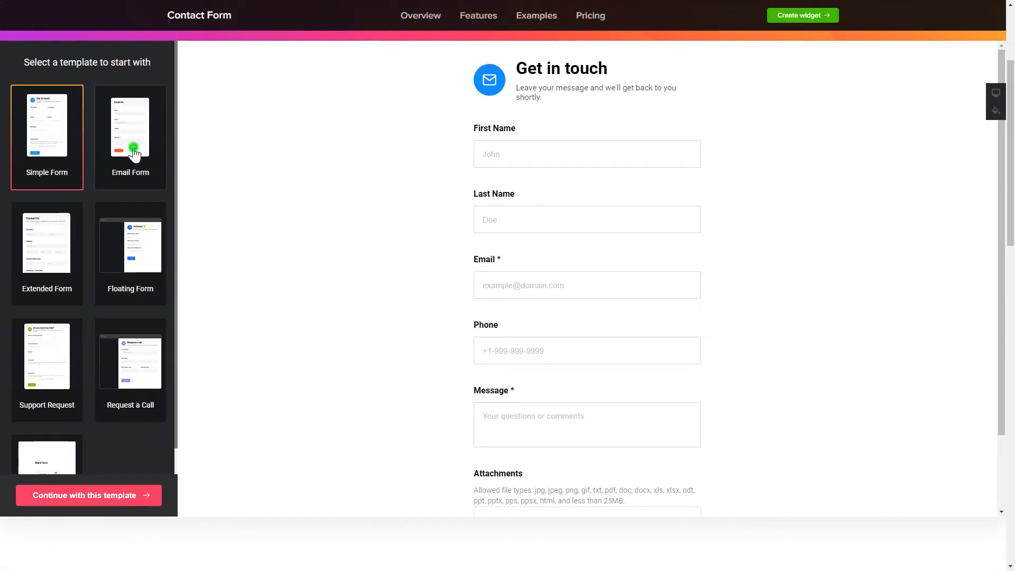
{"action": "left_click", "coordinate": [131, 246]}
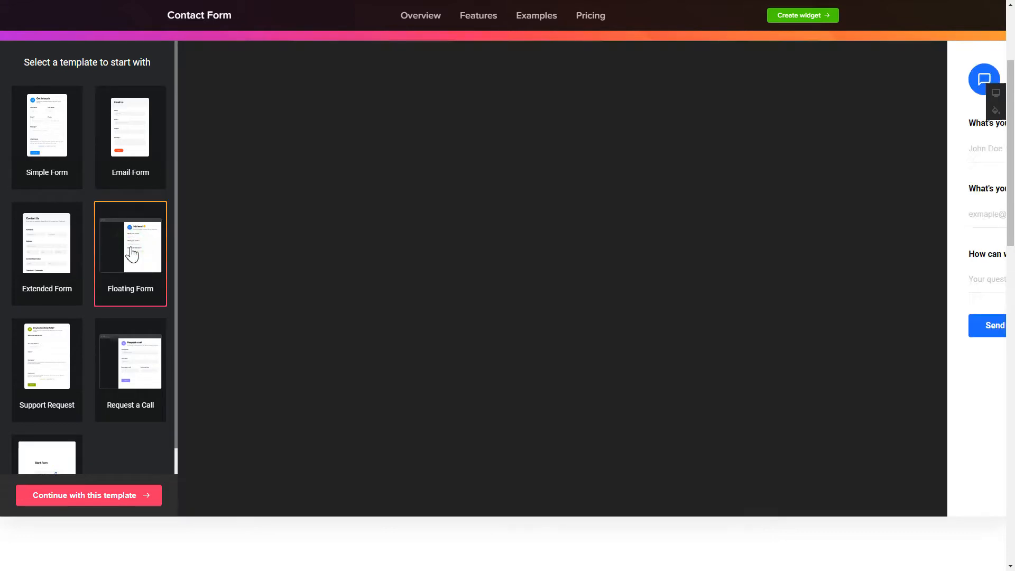
{"action": "left_click", "coordinate": [47, 136]}
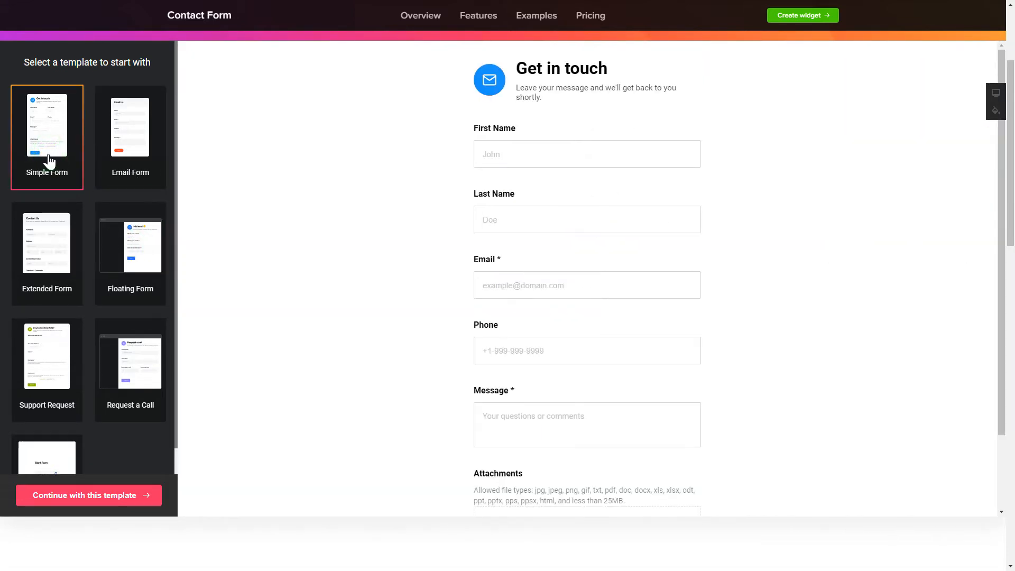
Continue into the editor with Simple Form and inspect the First Name field.
{"action": "left_click", "coordinate": [88, 494]}
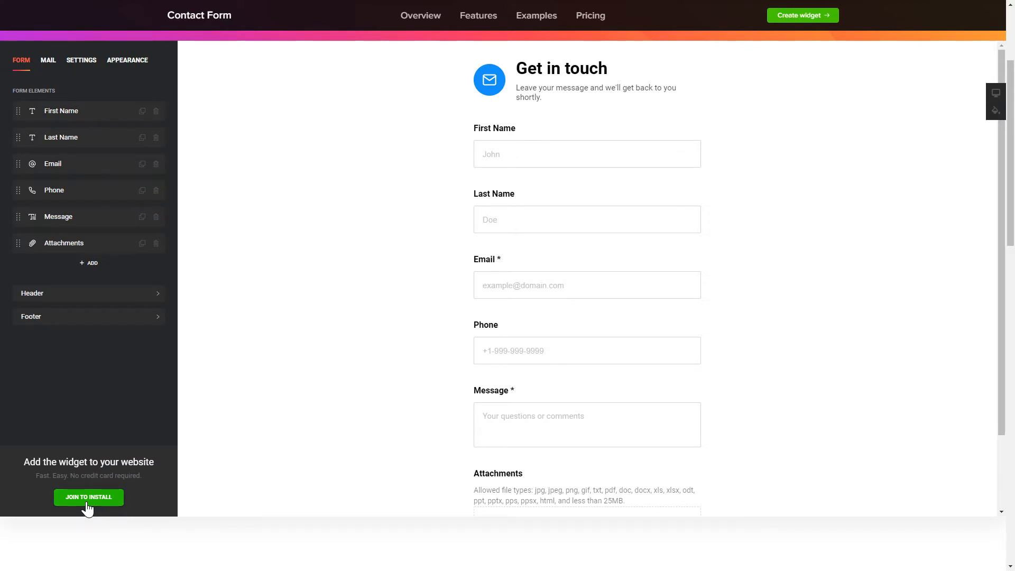
{"action": "left_click", "coordinate": [62, 111]}
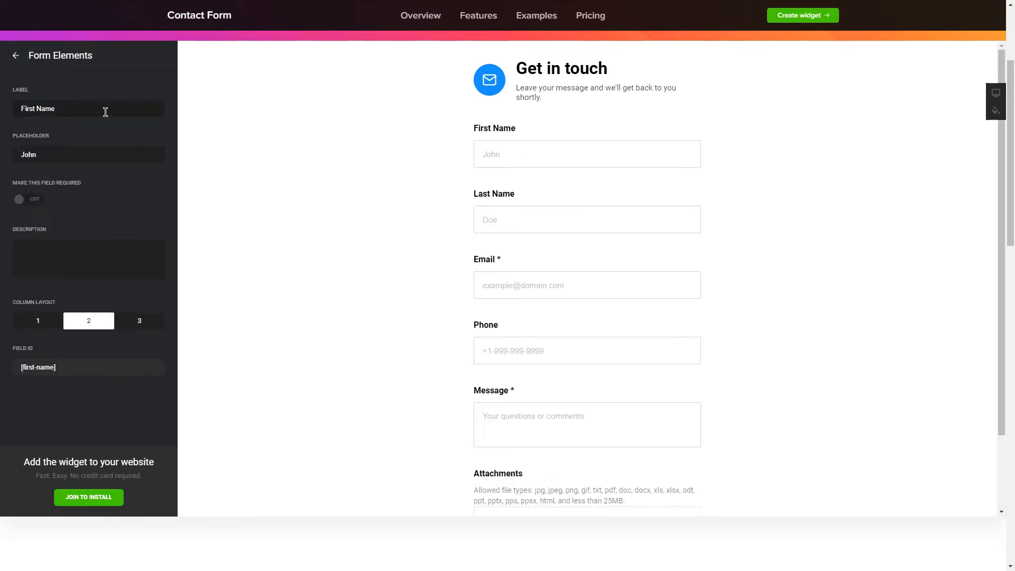
{"action": "left_click", "coordinate": [15, 55]}
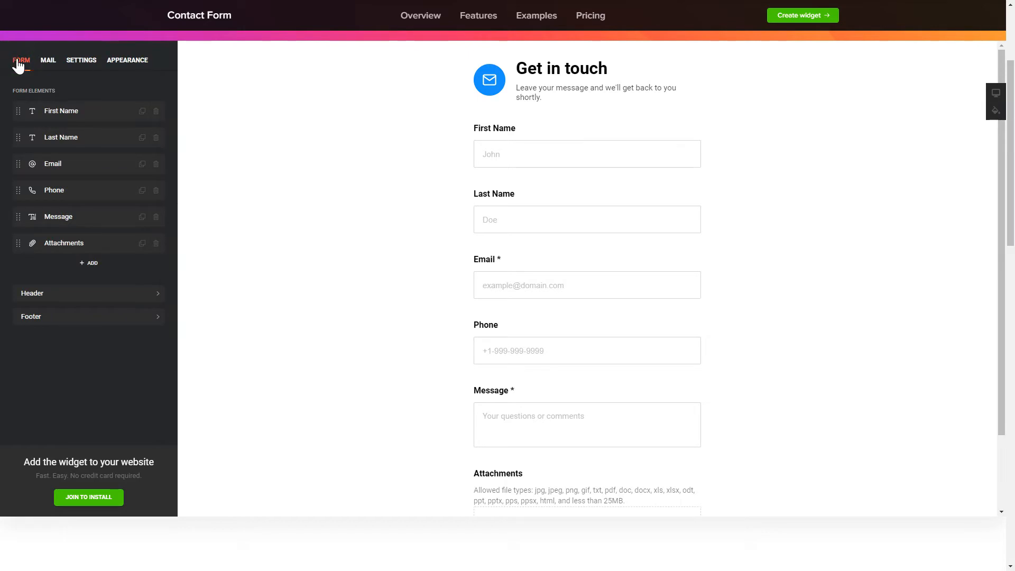
Review the Mail, Settings and Appearance sections, ending back on the Form field list.
{"action": "left_click", "coordinate": [47, 59]}
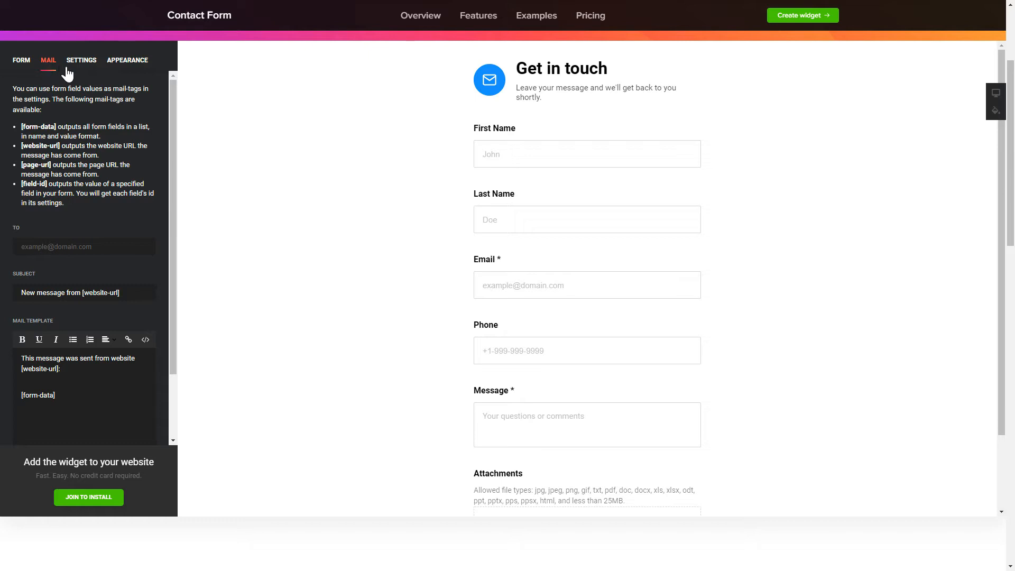
{"action": "left_click", "coordinate": [82, 59]}
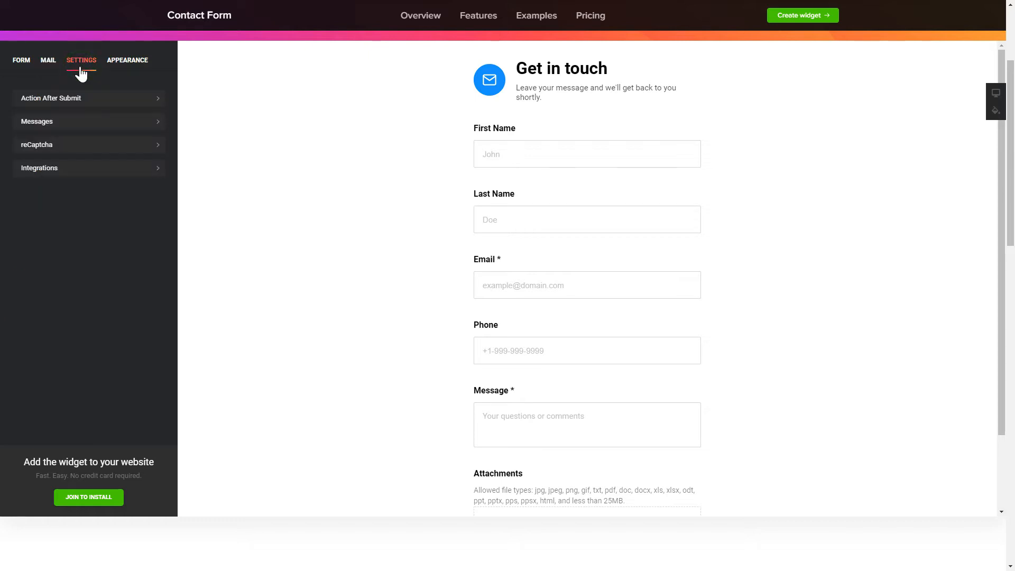
{"action": "left_click", "coordinate": [128, 59]}
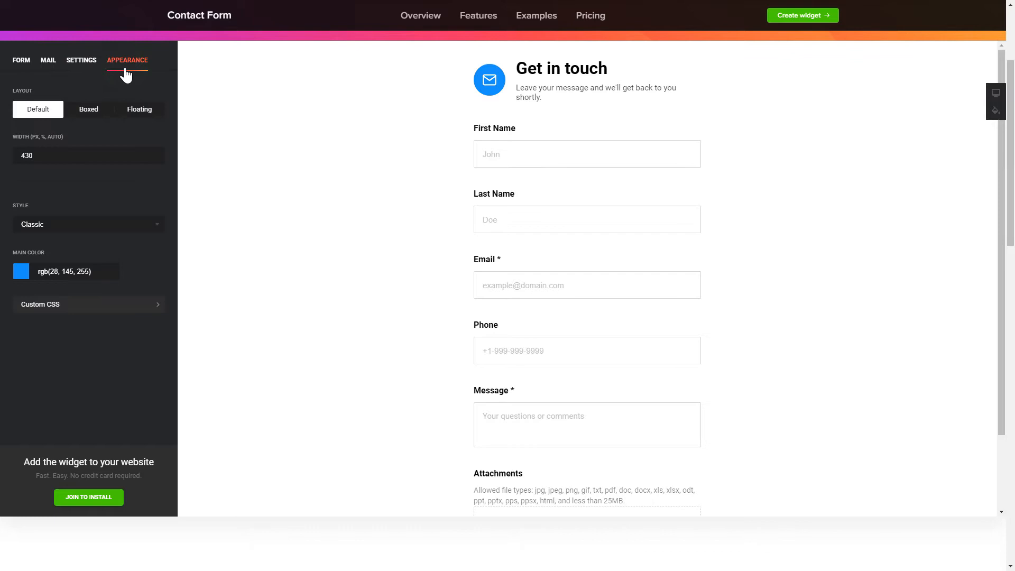
{"action": "left_click", "coordinate": [21, 59]}
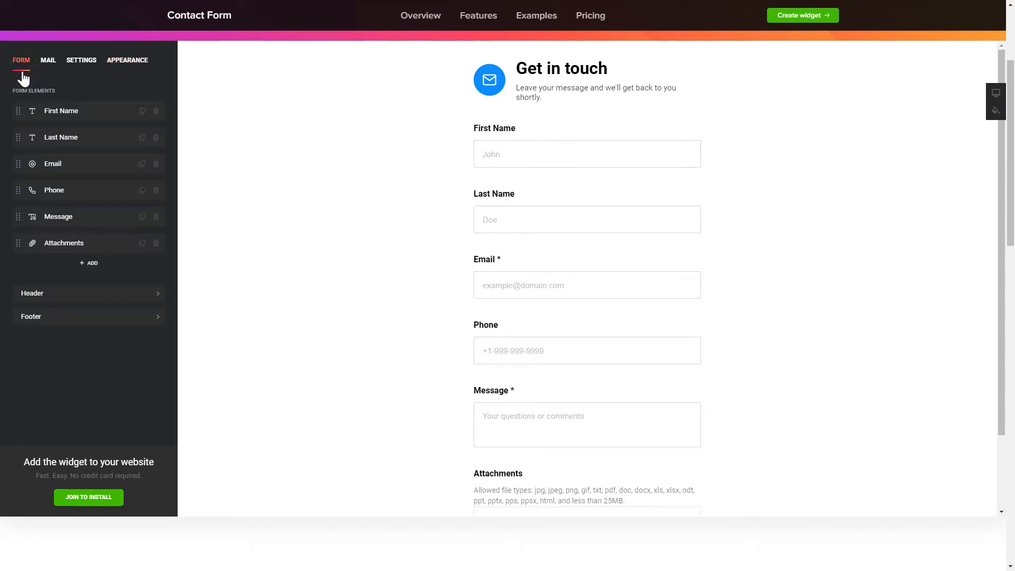
Sign up for an Elfsight account with email 'example' so the widget can be installed.
{"action": "left_click", "coordinate": [89, 497]}
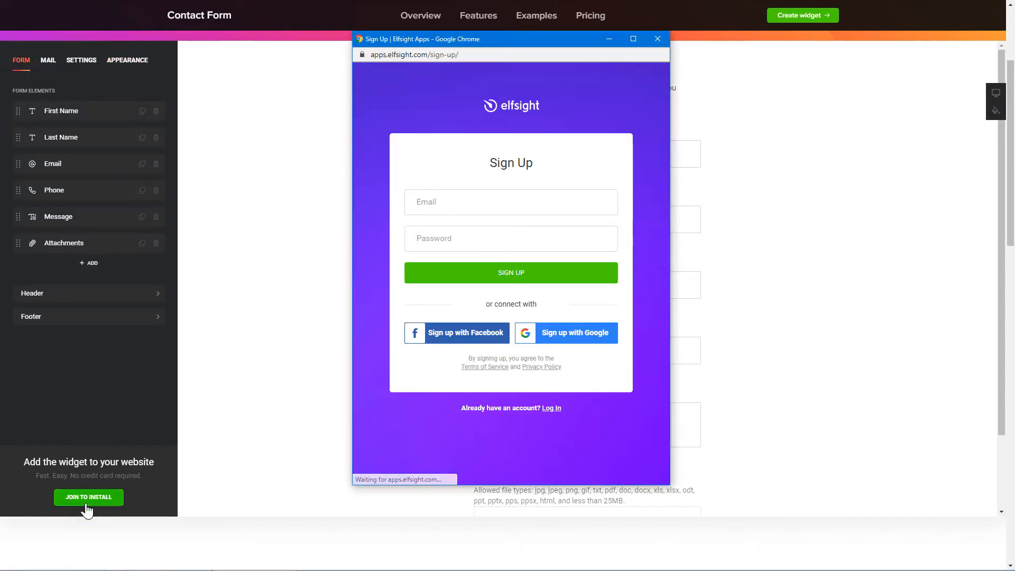
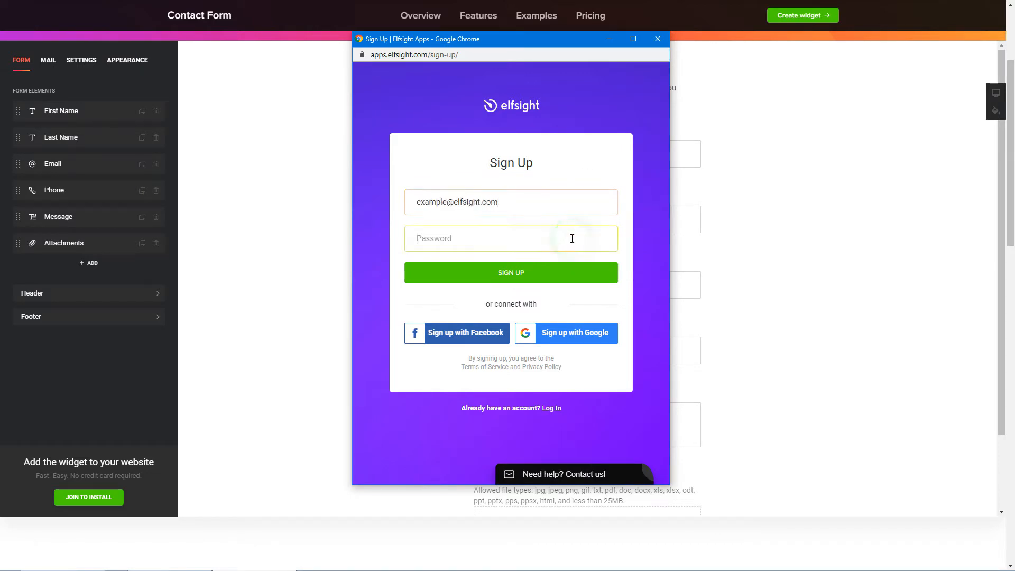
{"action": "left_click", "coordinate": [510, 273]}
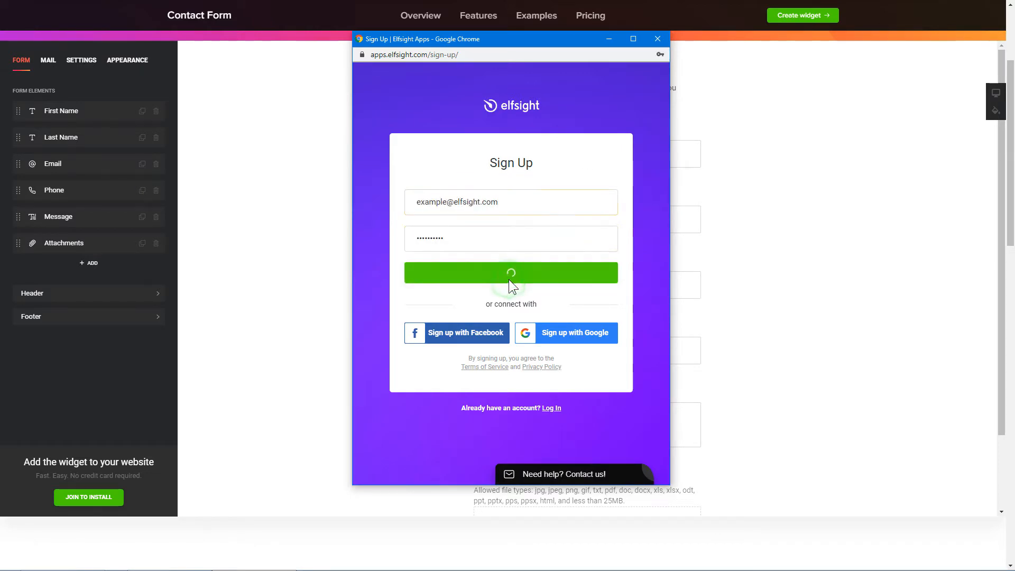
{"action": "left_click", "coordinate": [511, 272]}
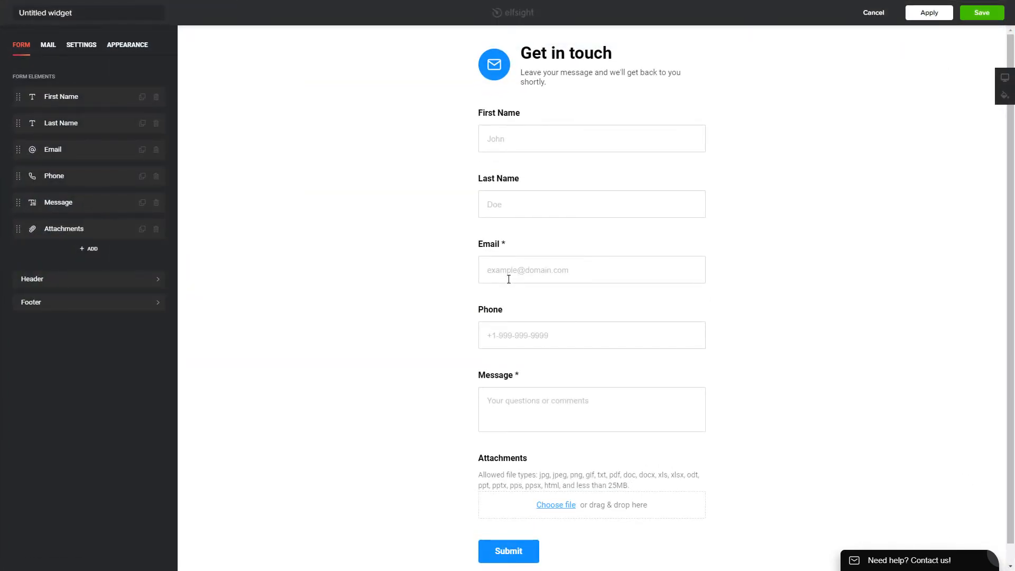
{"action": "mouse_move", "coordinate": [981, 12]}
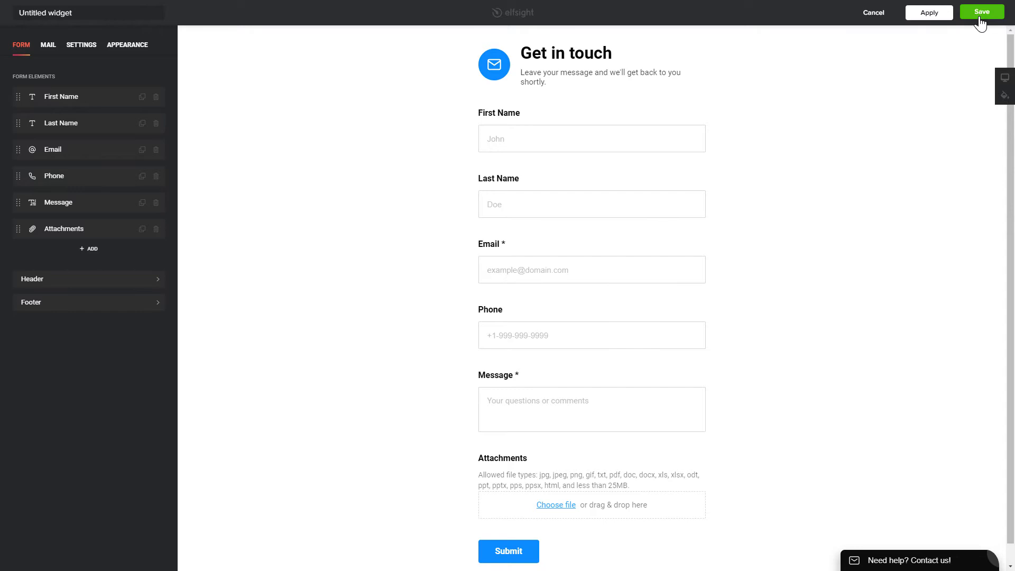
Save the widget on the free Lite plan and copy its embed code.
{"action": "left_click", "coordinate": [980, 12]}
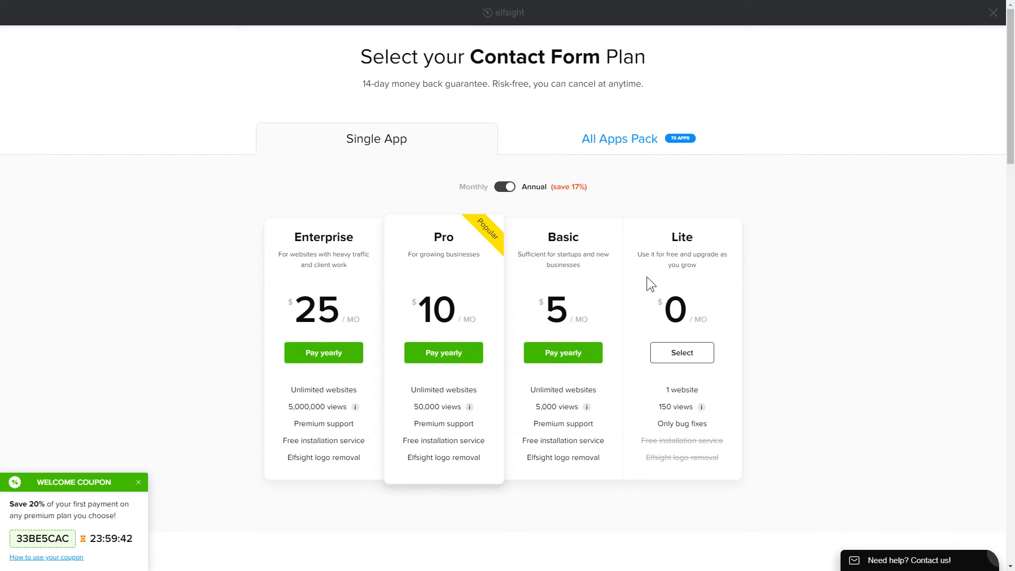
{"action": "mouse_move", "coordinate": [216, 301]}
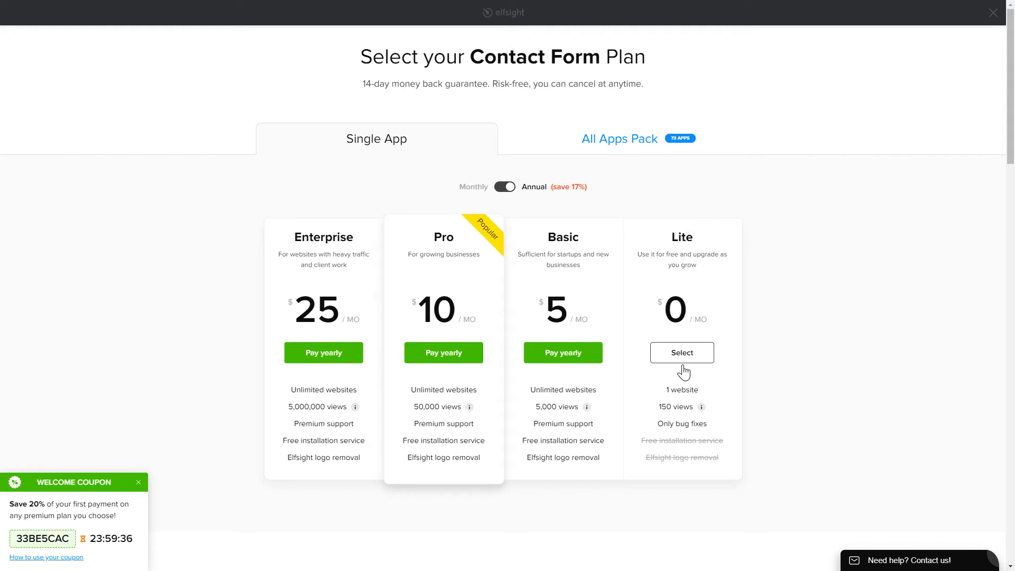
{"action": "left_click", "coordinate": [681, 353]}
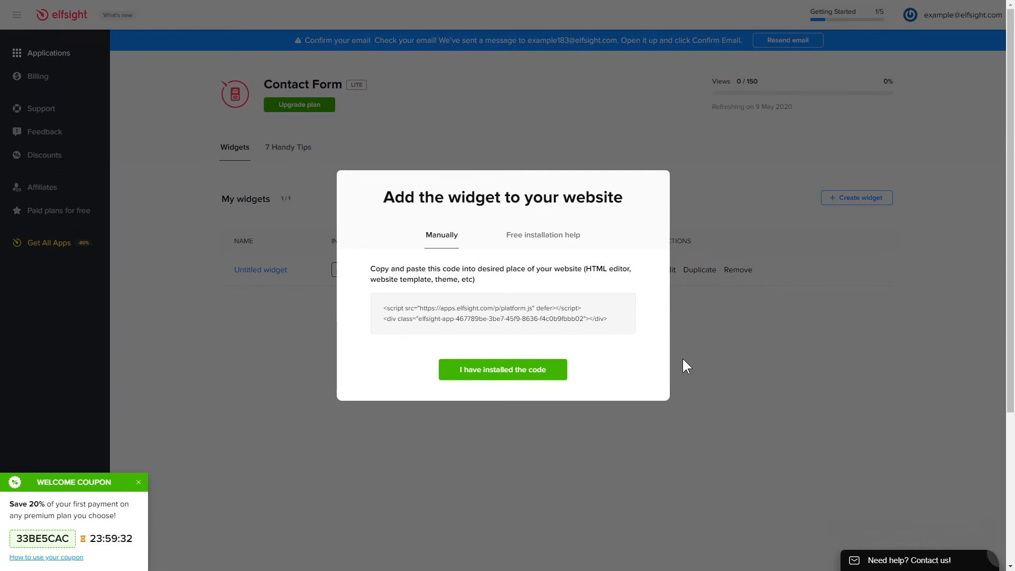
{"action": "left_click", "coordinate": [502, 313]}
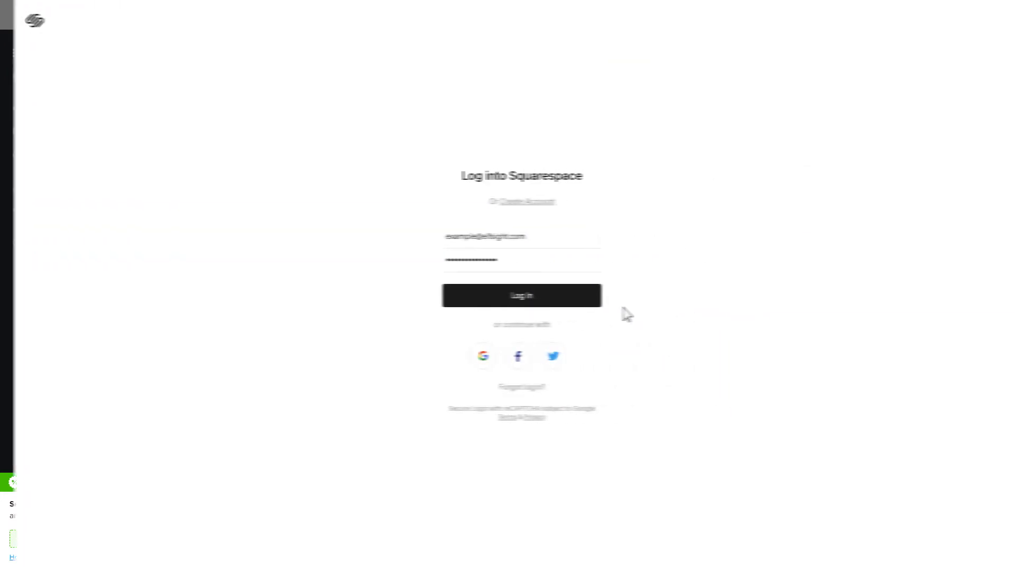
Log in to Squarespace and open the site at the Our Mission And Goals section.
{"action": "left_click", "coordinate": [521, 295]}
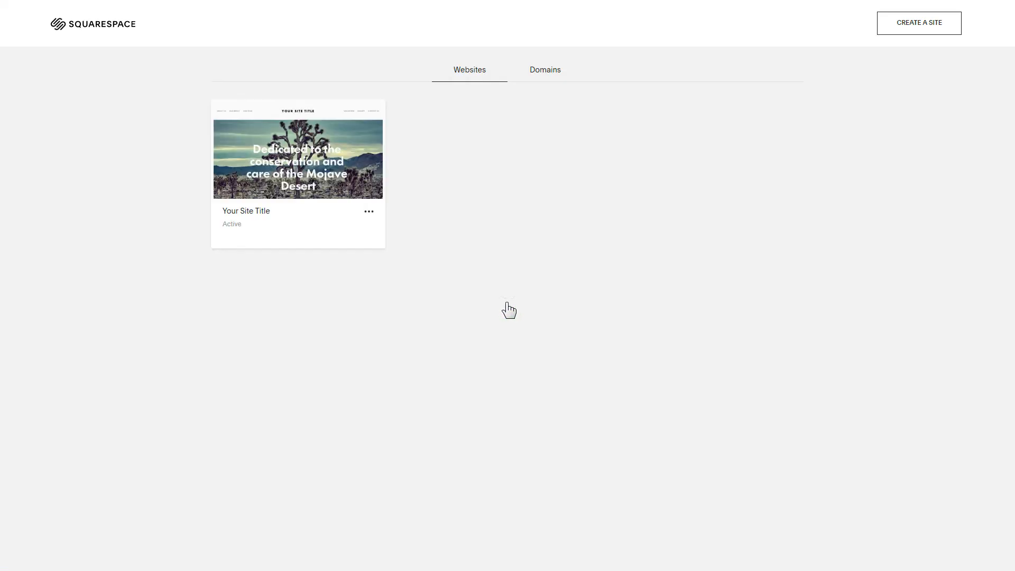
{"action": "mouse_move", "coordinate": [381, 237]}
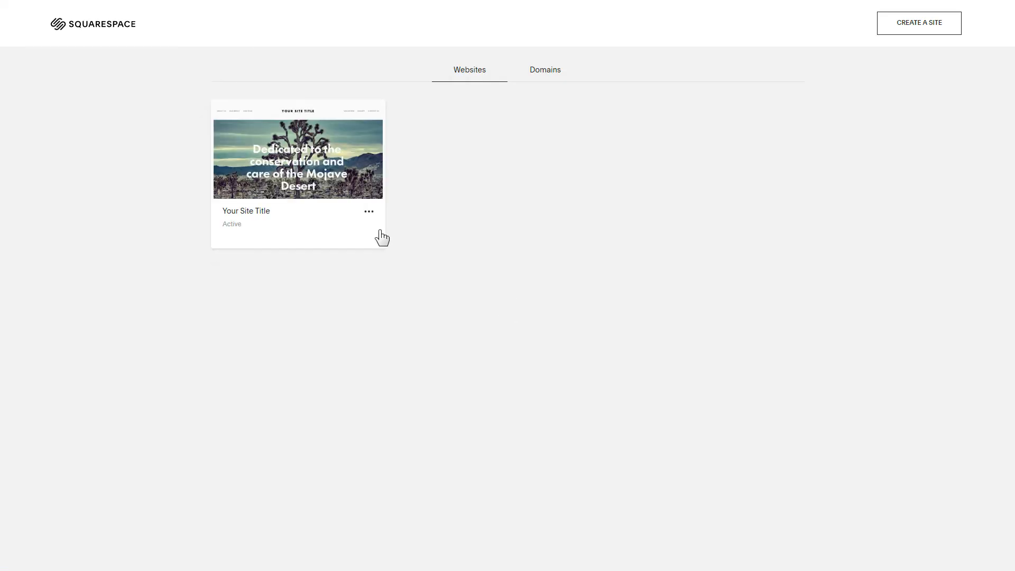
{"action": "left_click", "coordinate": [297, 158]}
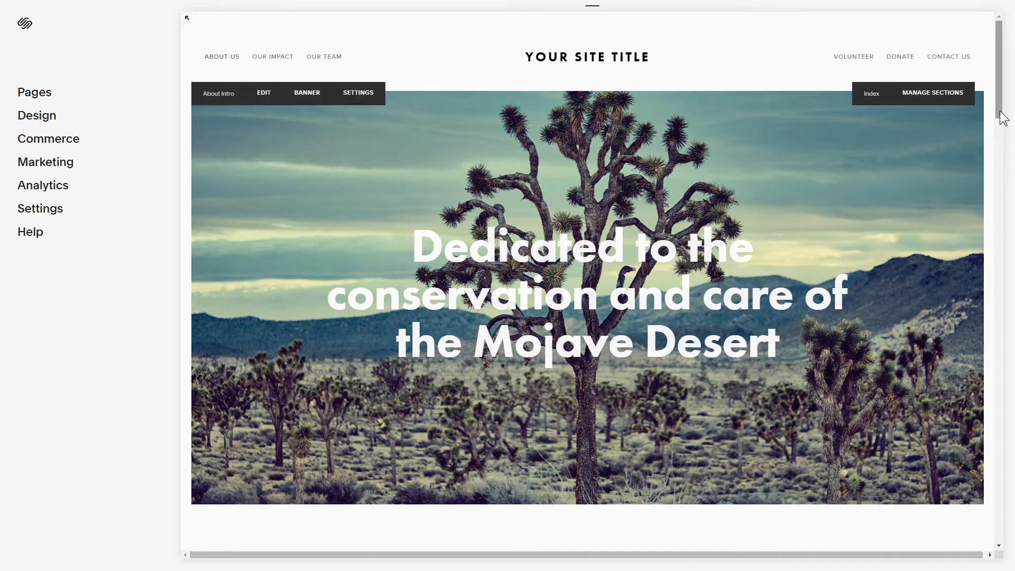
{"action": "scroll", "scroll_direction": "down", "scroll_amount": 3}
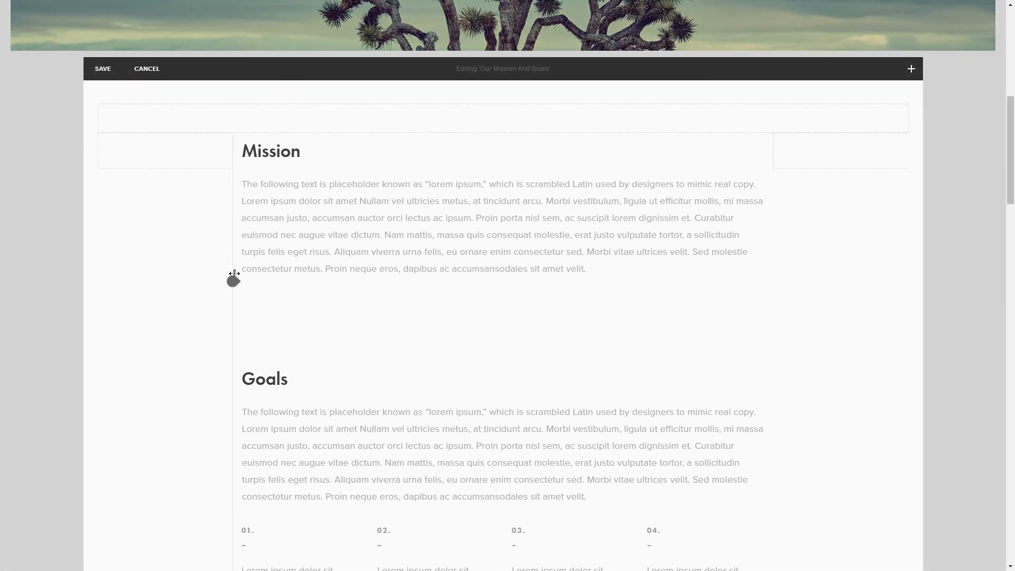
Insert a Code block below the Mission text.
{"action": "left_click", "coordinate": [233, 281]}
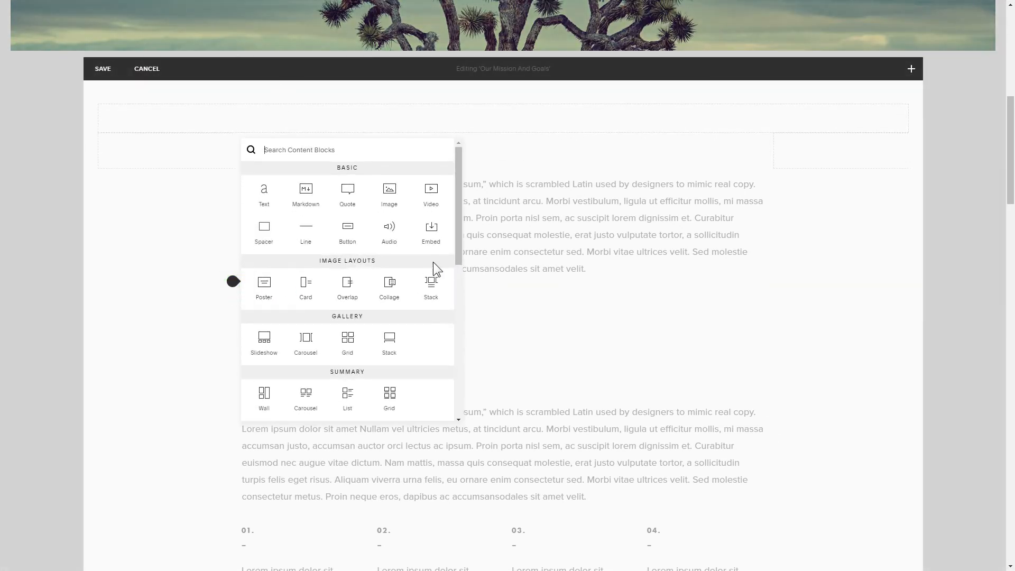
{"action": "scroll", "scroll_direction": "down", "scroll_amount": 3}
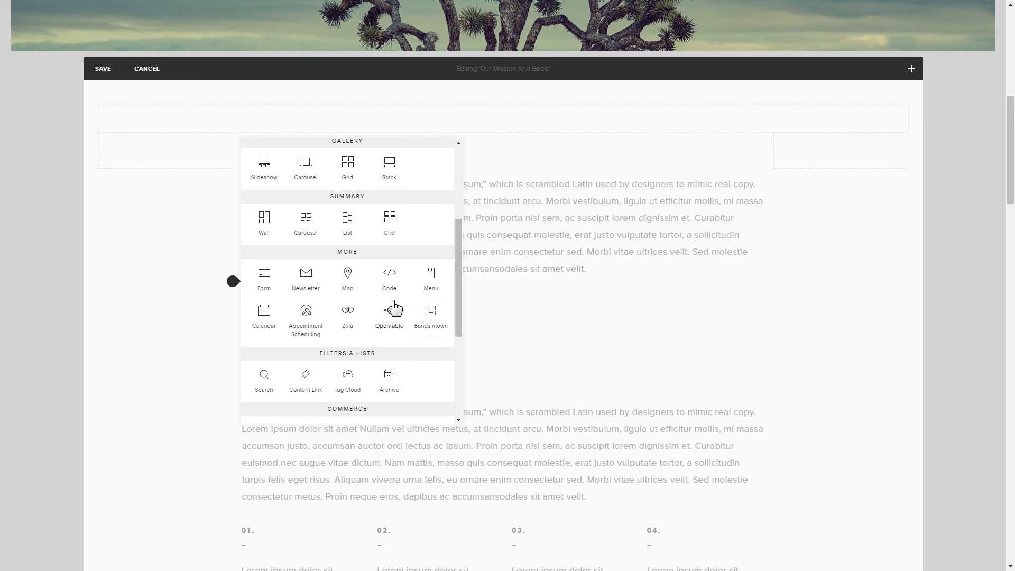
{"action": "left_click", "coordinate": [390, 278]}
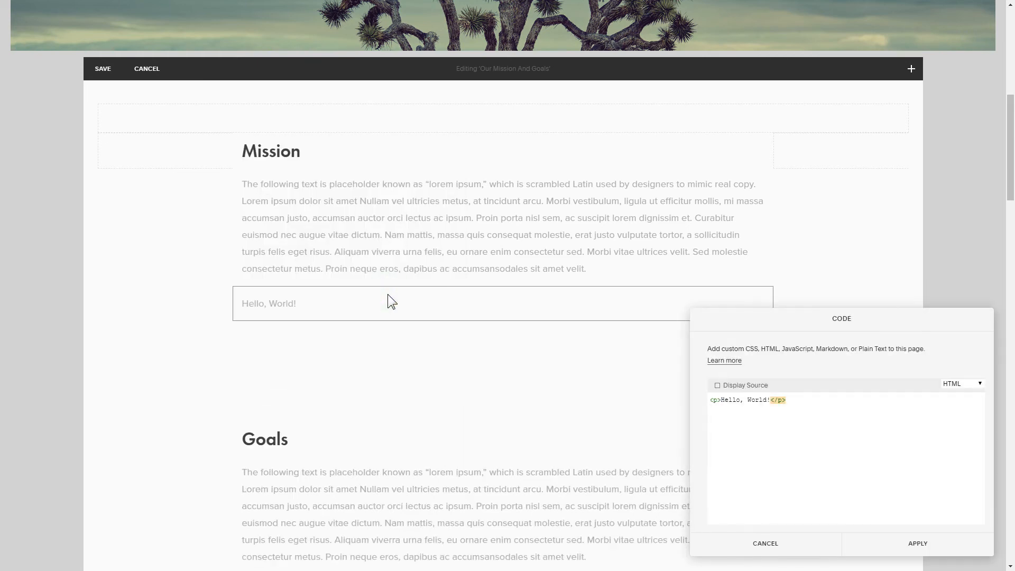
{"action": "mouse_move", "coordinate": [705, 405]}
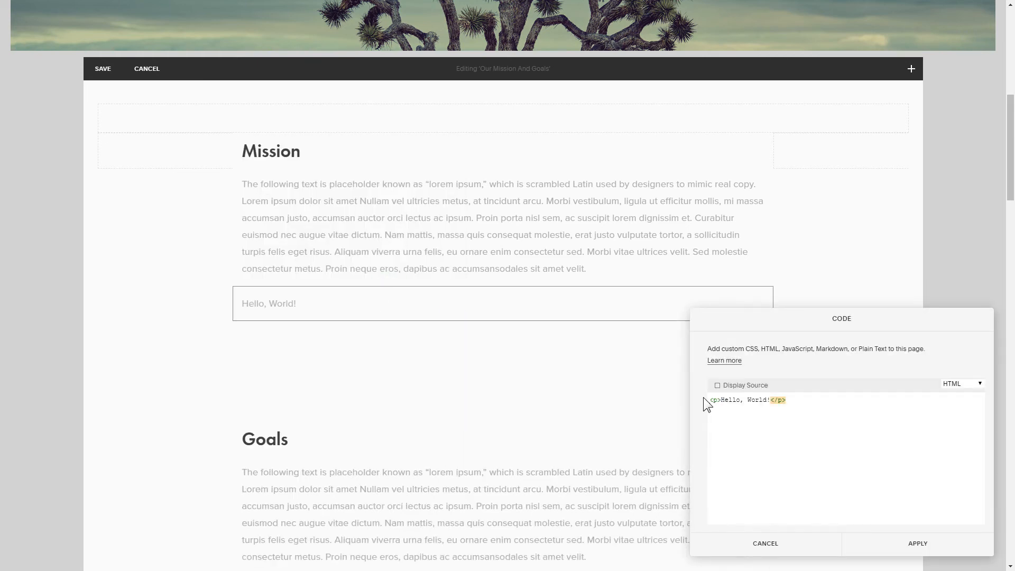
Replace the Hello, World placeholder with the Elfsight platform.js embed script and apply it.
{"action": "double_click", "coordinate": [744, 400]}
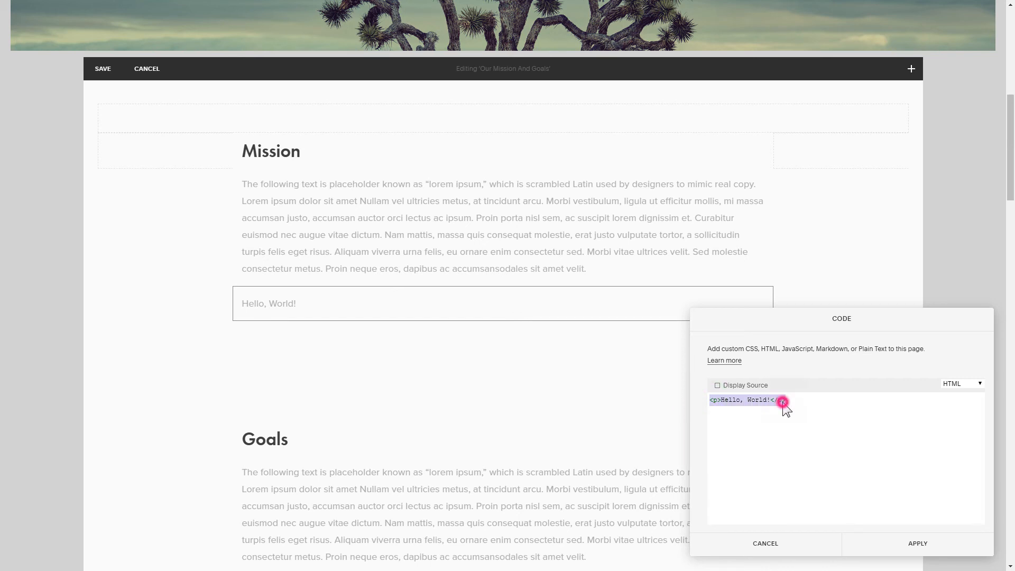
{"action": "type", "text": "<script src=\"https://apps.elfsight.com/p/platform.js\" defer></script>"}
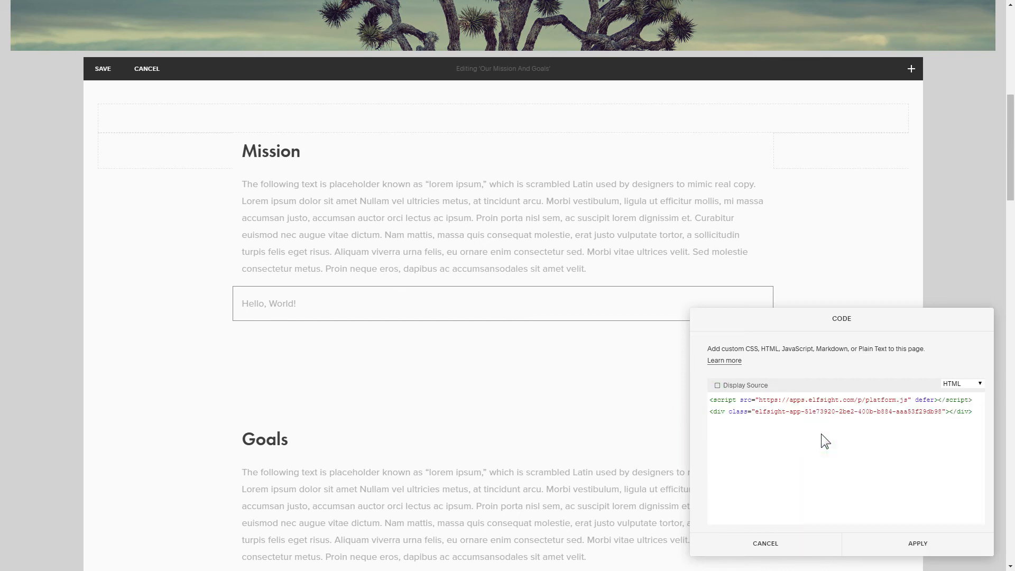
{"action": "left_click", "coordinate": [917, 544]}
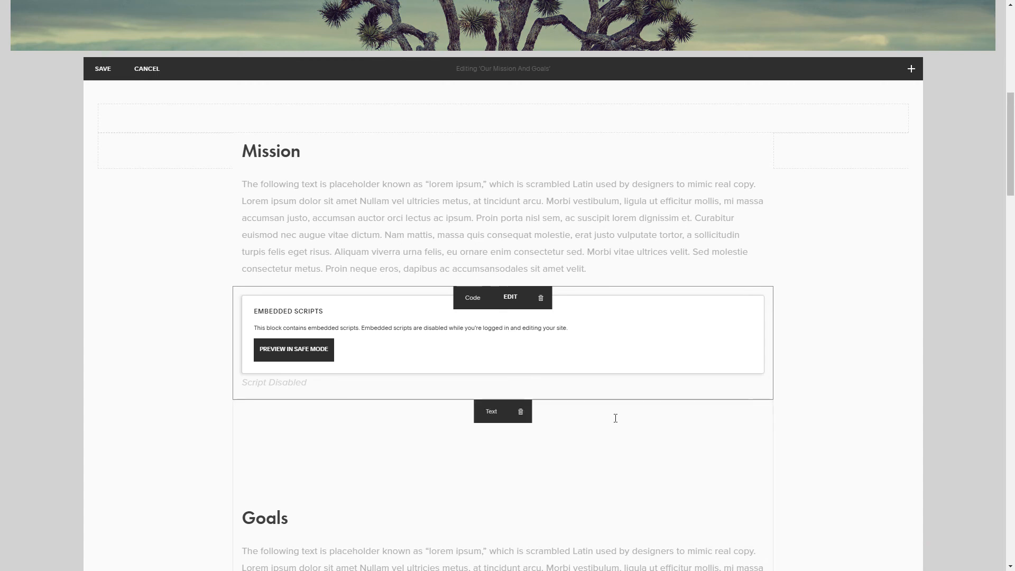
Save the page and type 'Hello!' into the live Get in touch form's message field.
{"action": "left_click", "coordinate": [103, 69]}
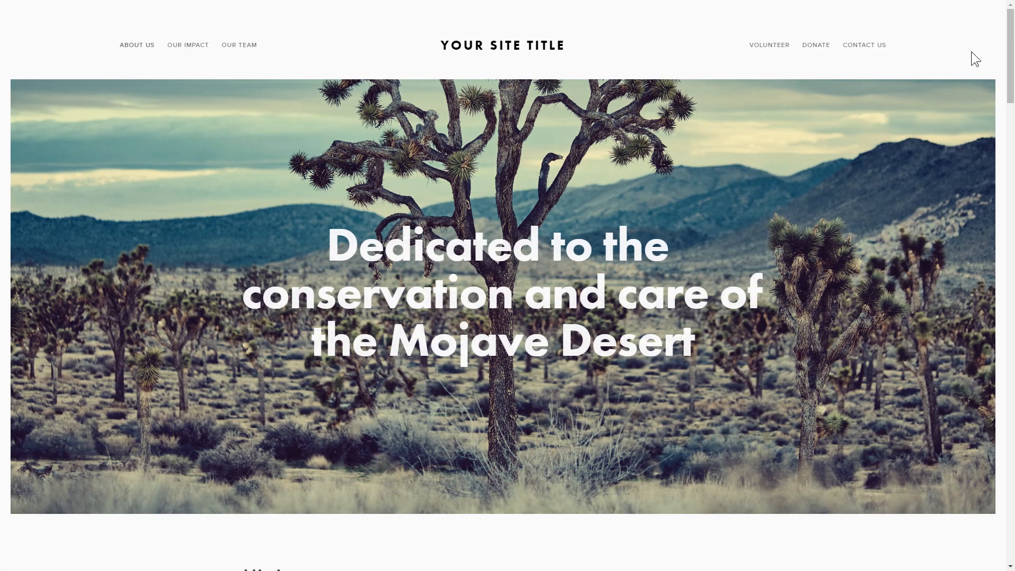
{"action": "scroll", "scroll_direction": "down", "scroll_amount": 3}
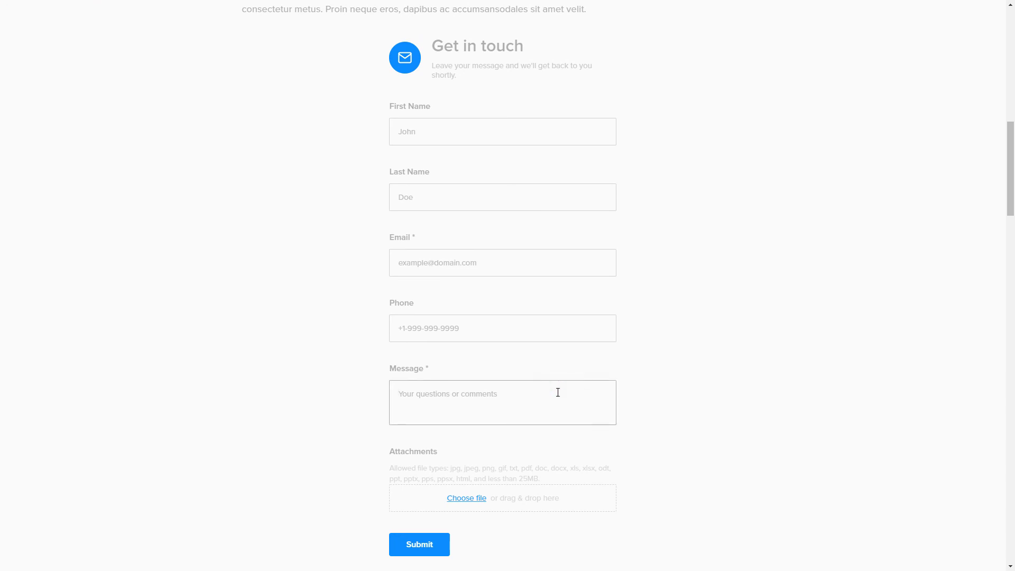
{"action": "type", "text": "Hello!"}
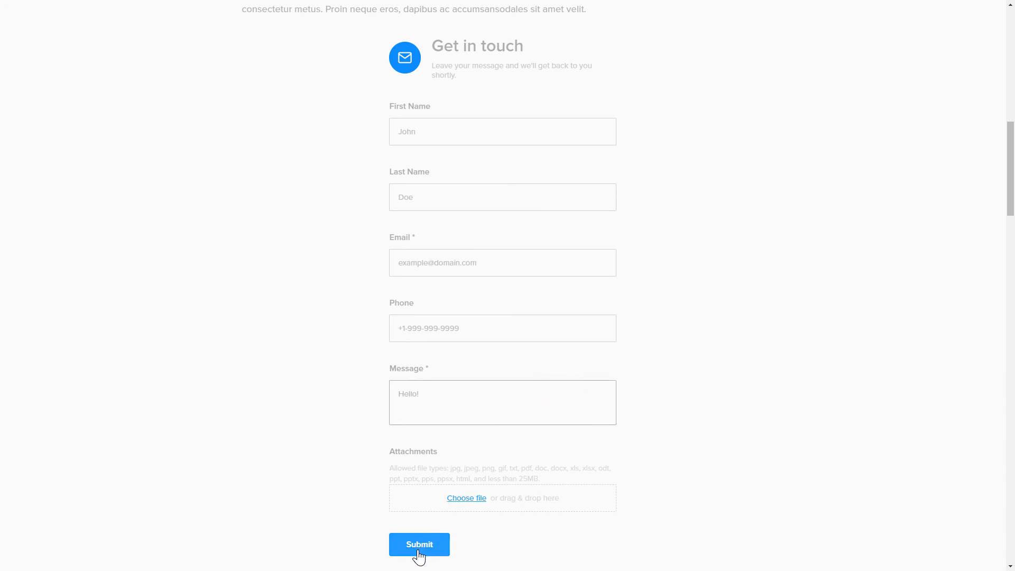